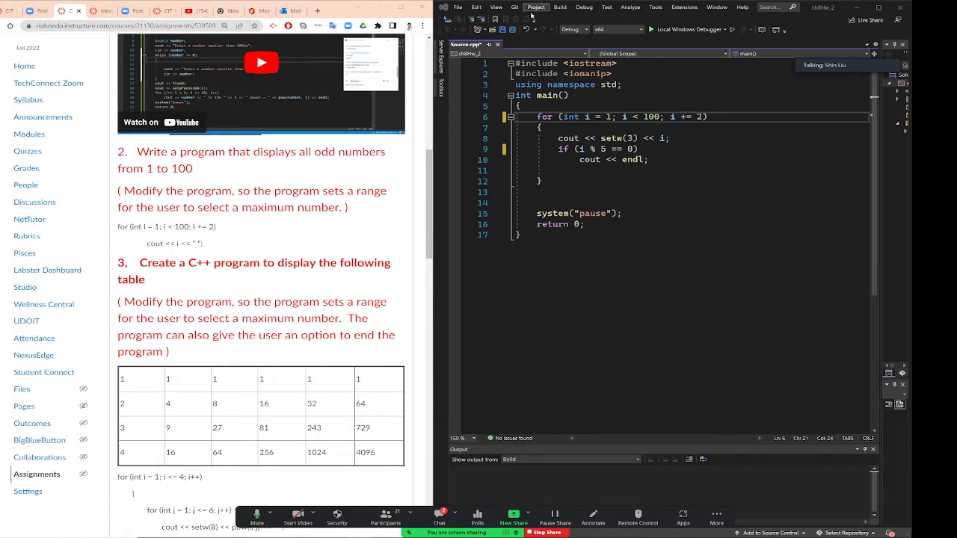
# Step: Rebuild the odd-numbers solution, launch it with Local Windows Debugger, then close its console
pyautogui.click(559, 7)
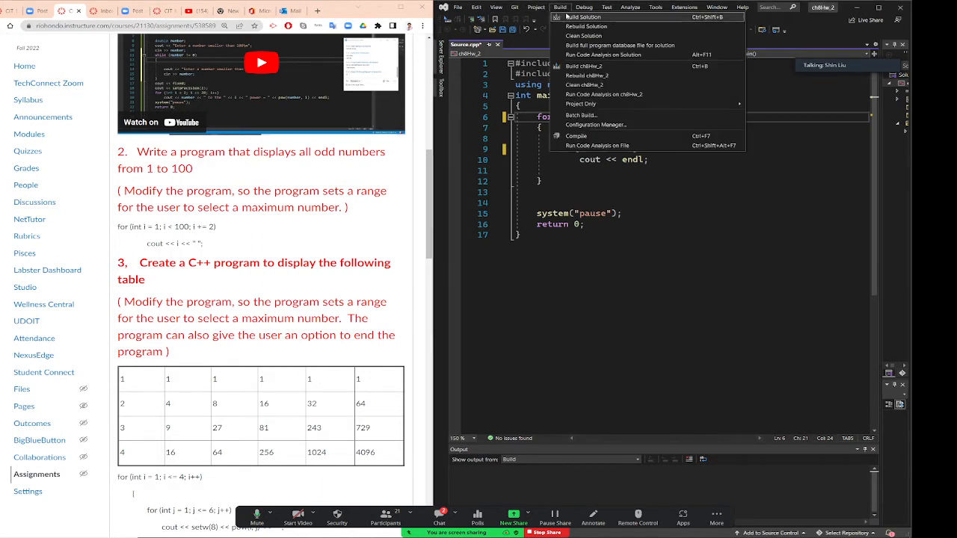
pyautogui.click(586, 26)
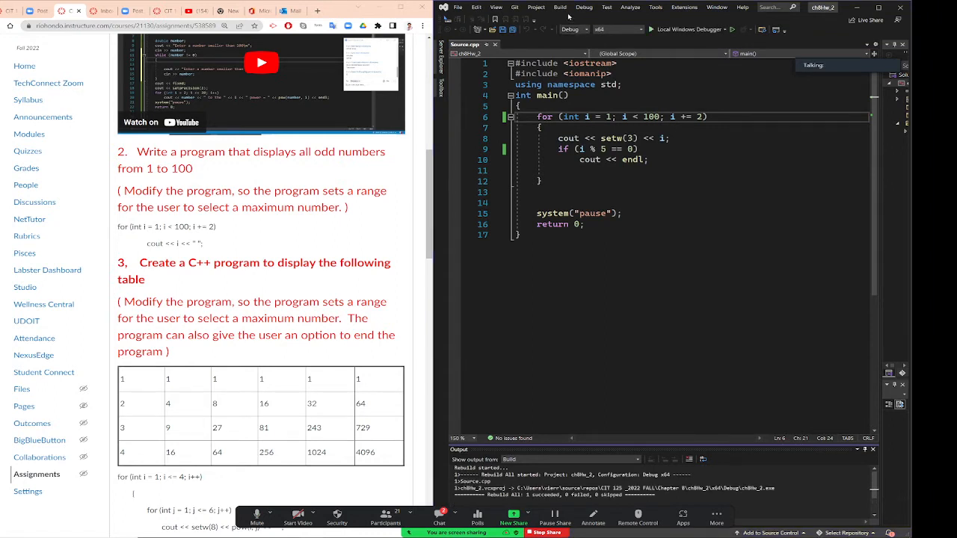
pyautogui.click(560, 7)
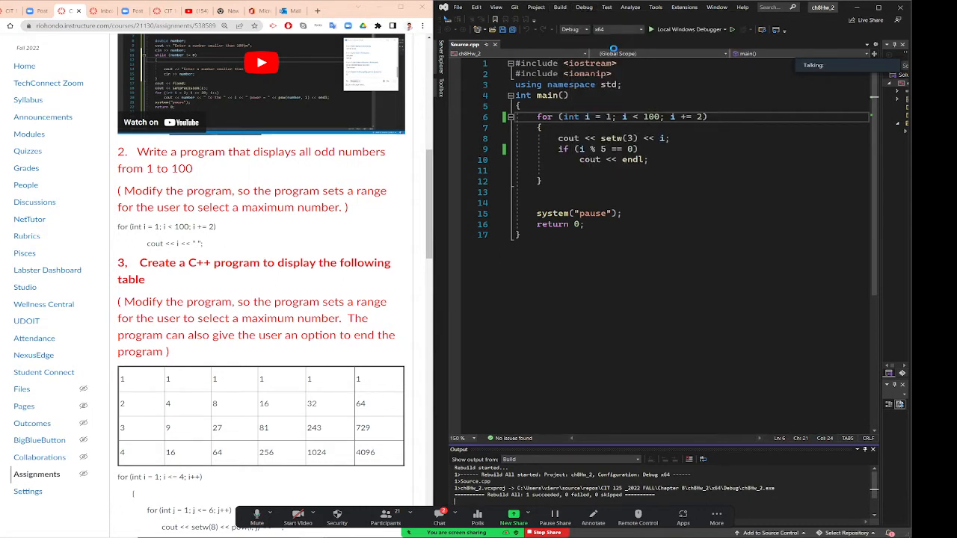
pyautogui.click(733, 29)
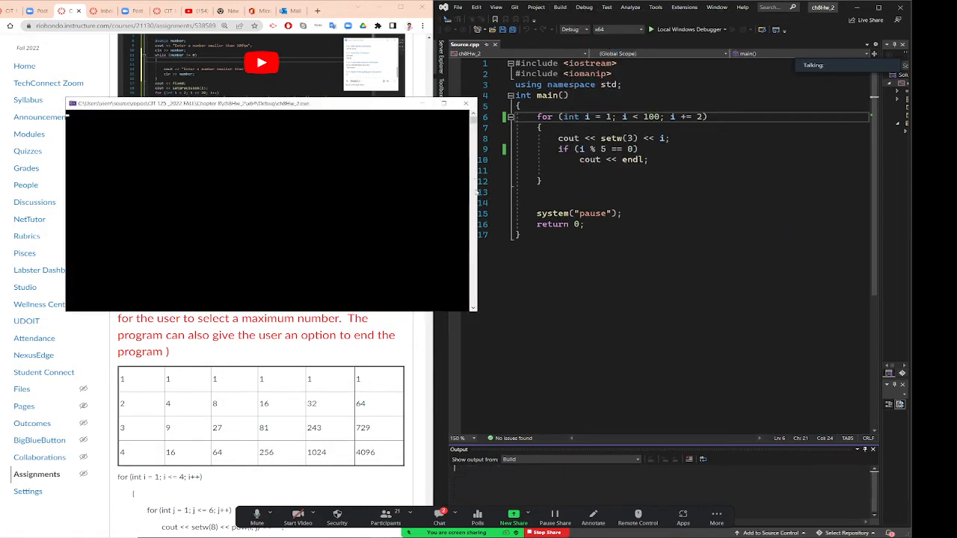
pyautogui.click(751, 30)
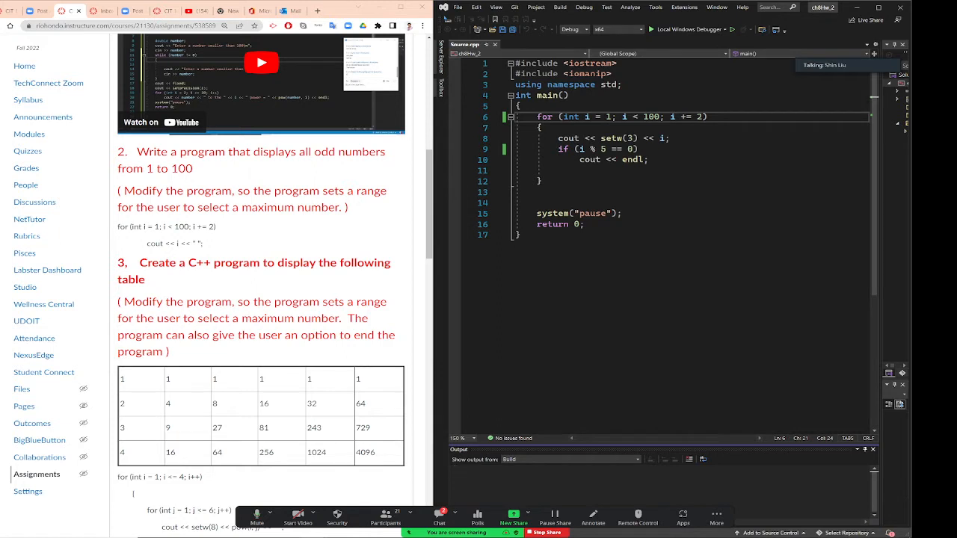
# Step: Declare 'int maxNum;' on a new line at the top of main
pyautogui.click(519, 105)
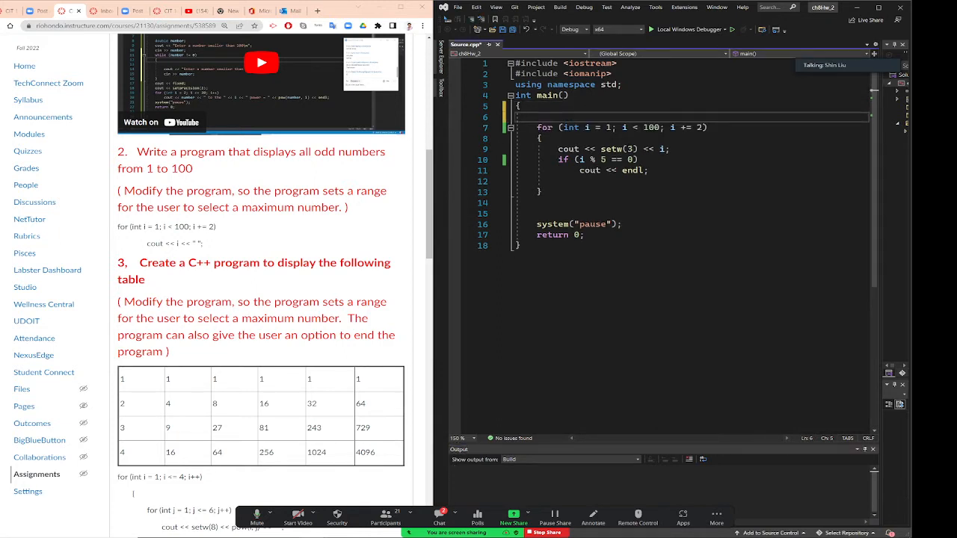
pyautogui.write('int max')
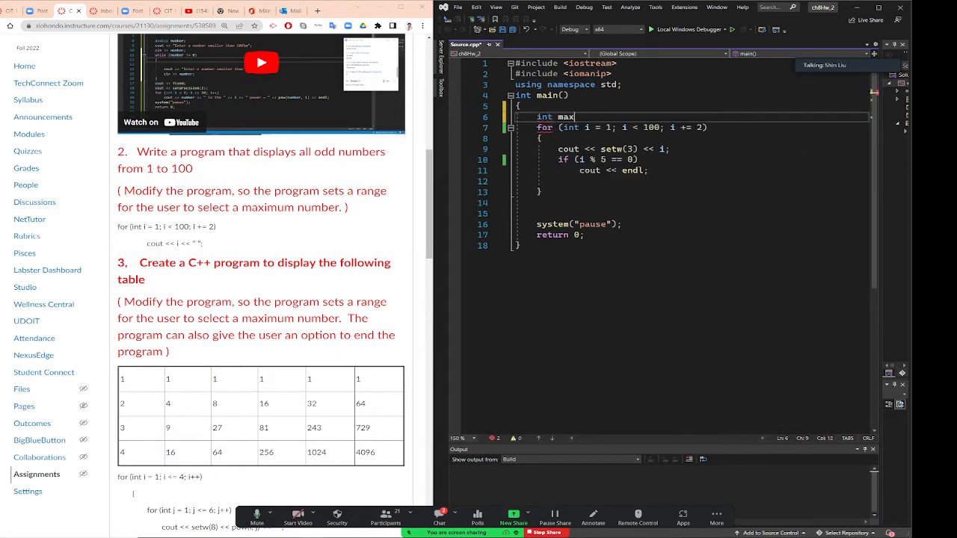
pyautogui.write('Num;')
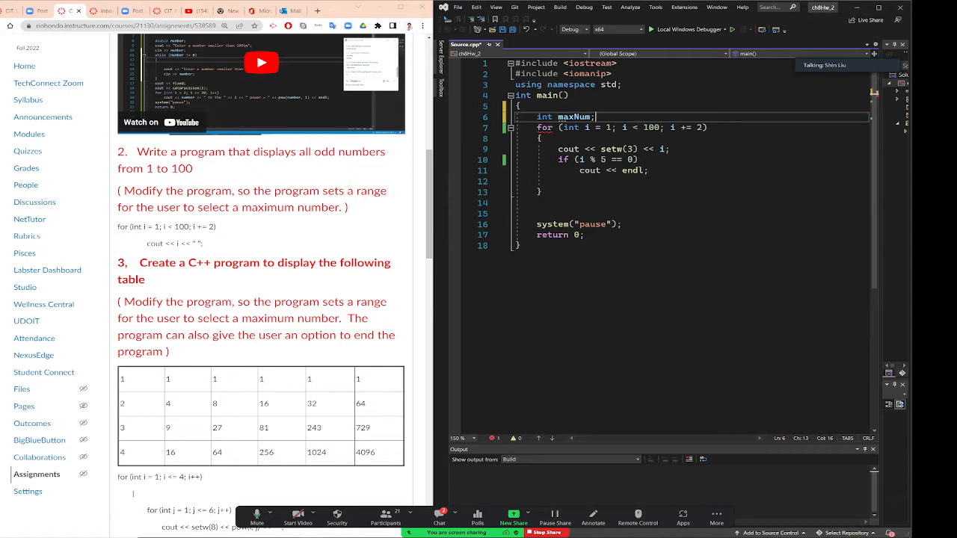
# Step: Add a cout prompt asking the user for the maximum number to display all odd numbers
pyautogui.write('cout')
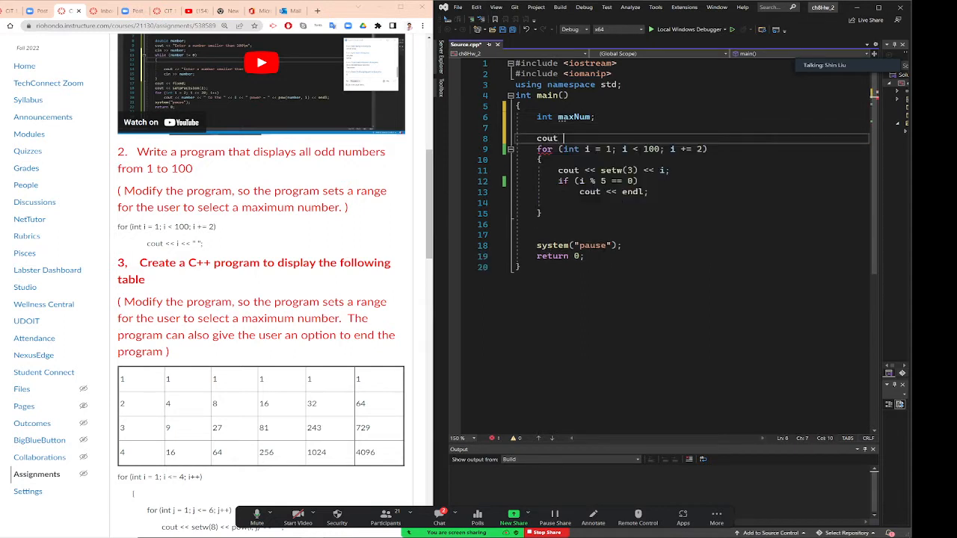
pyautogui.write('<< "Enter')
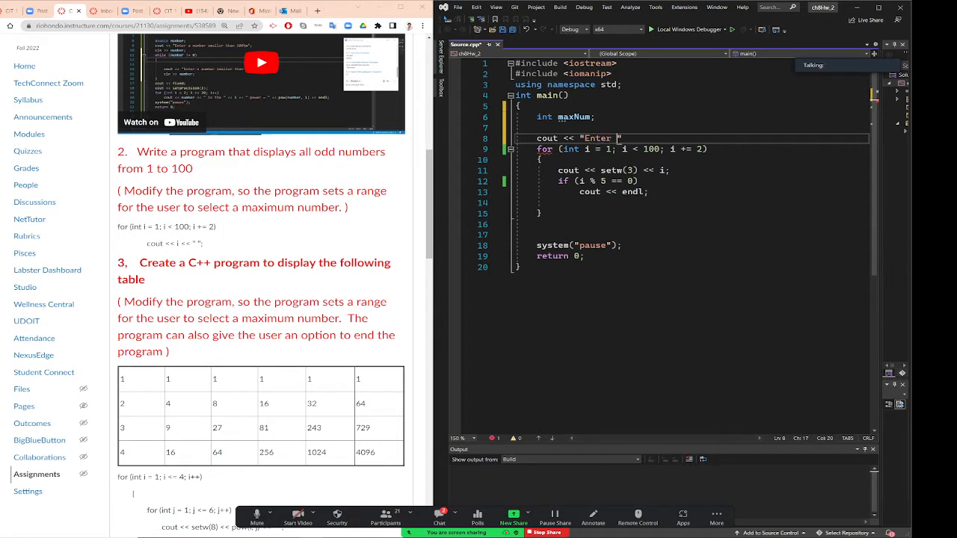
pyautogui.write('the maximu')
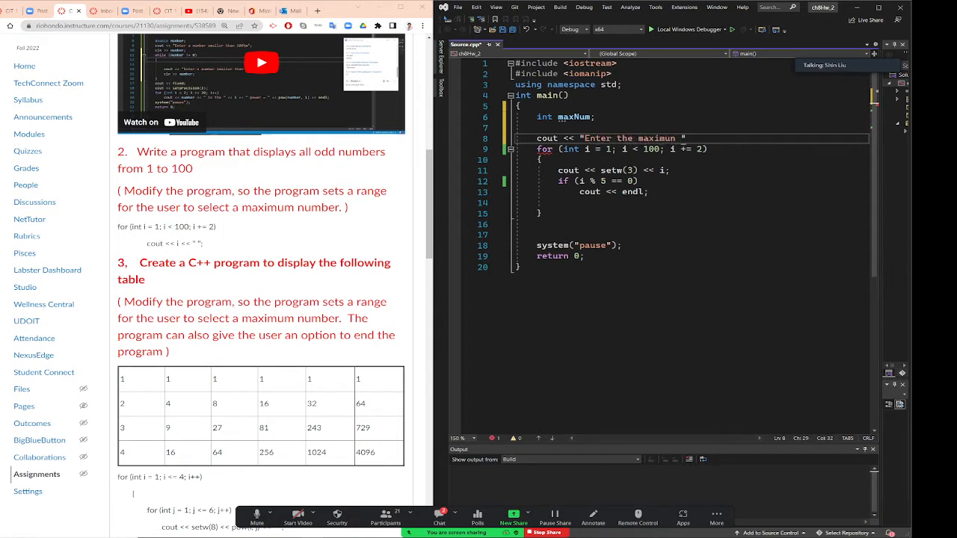
pyautogui.write('number')
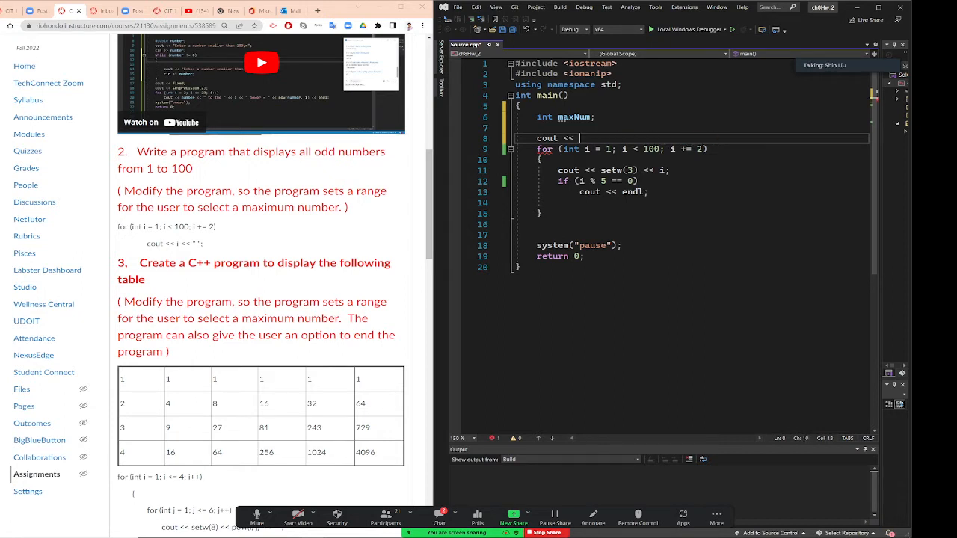
pyautogui.write('"T')
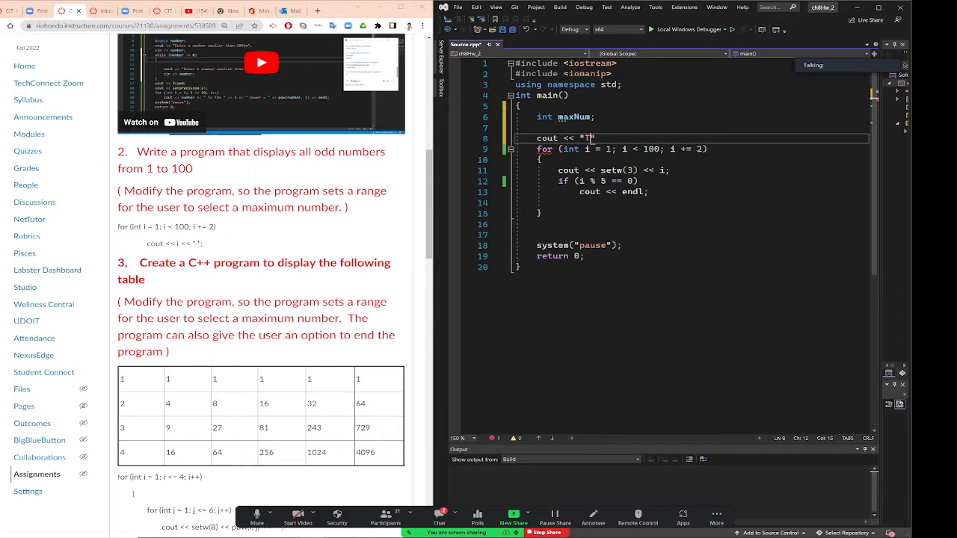
pyautogui.write('o')
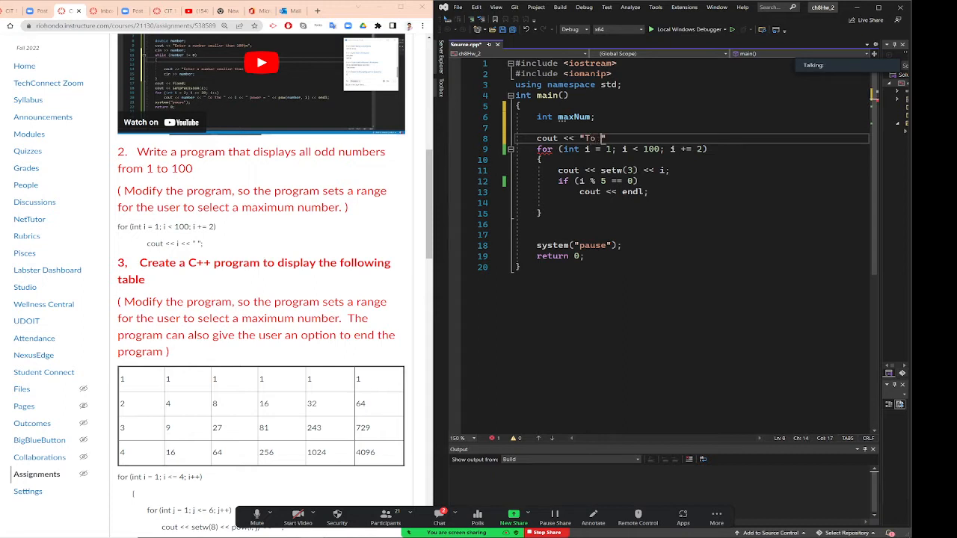
pyautogui.write('dis')
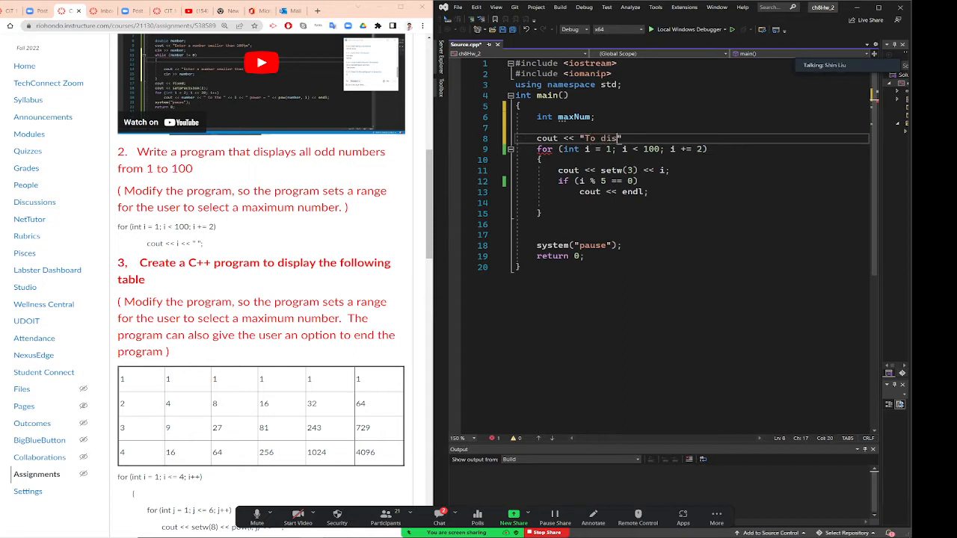
pyautogui.write('ay')
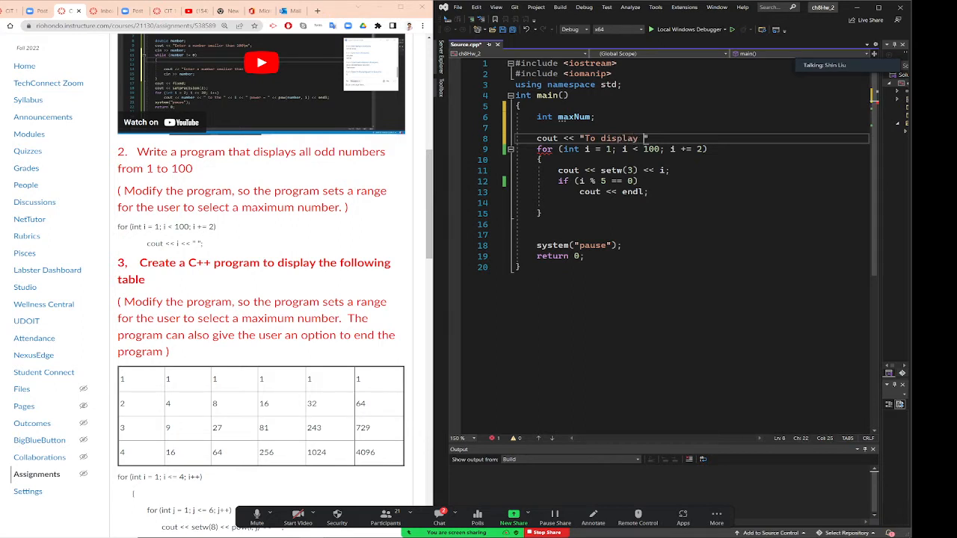
pyautogui.write('a')
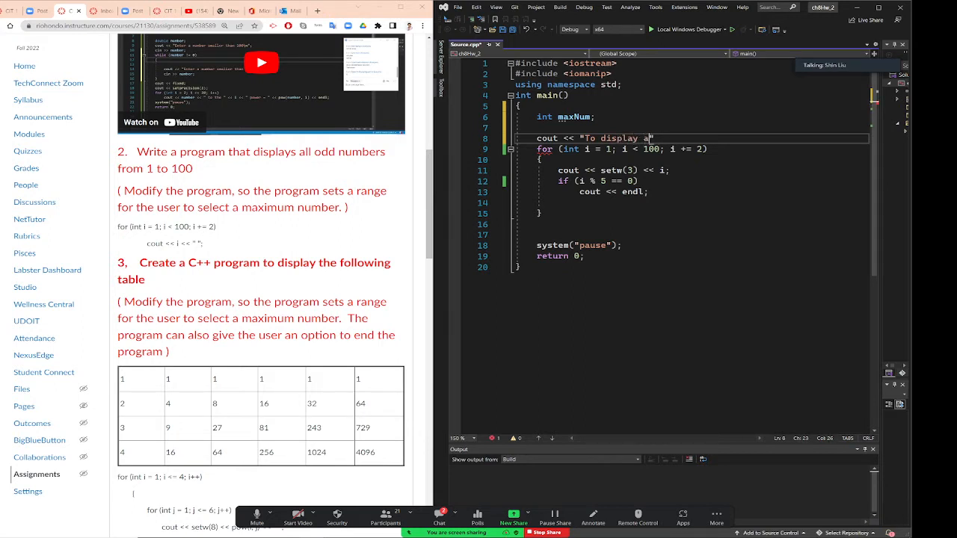
pyautogui.write('ll odd numbers, enter a')
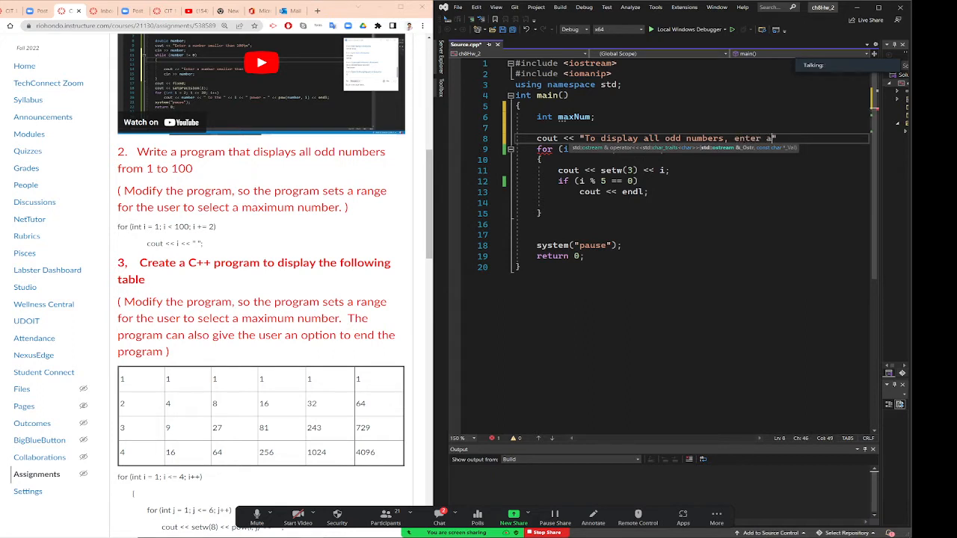
pyautogui.write('maximu')
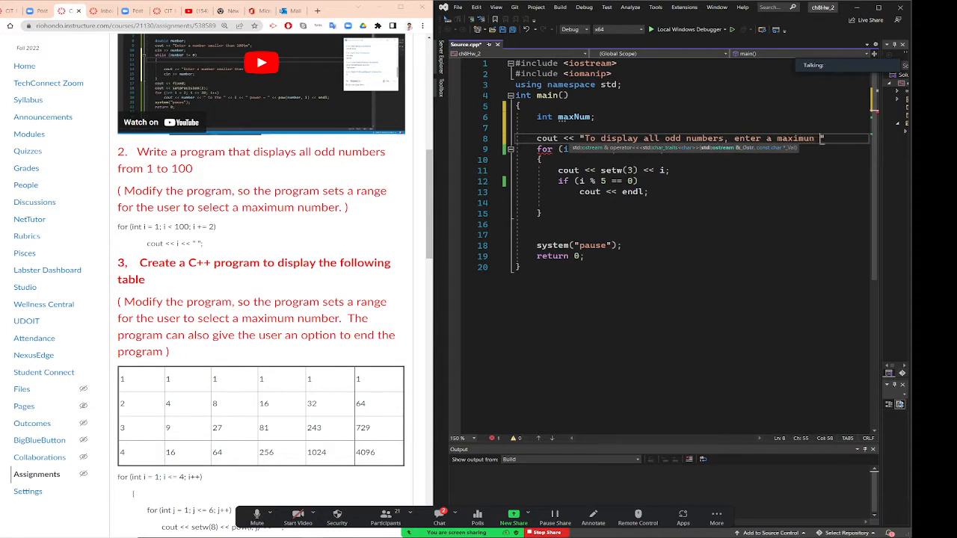
pyautogui.write('number"')
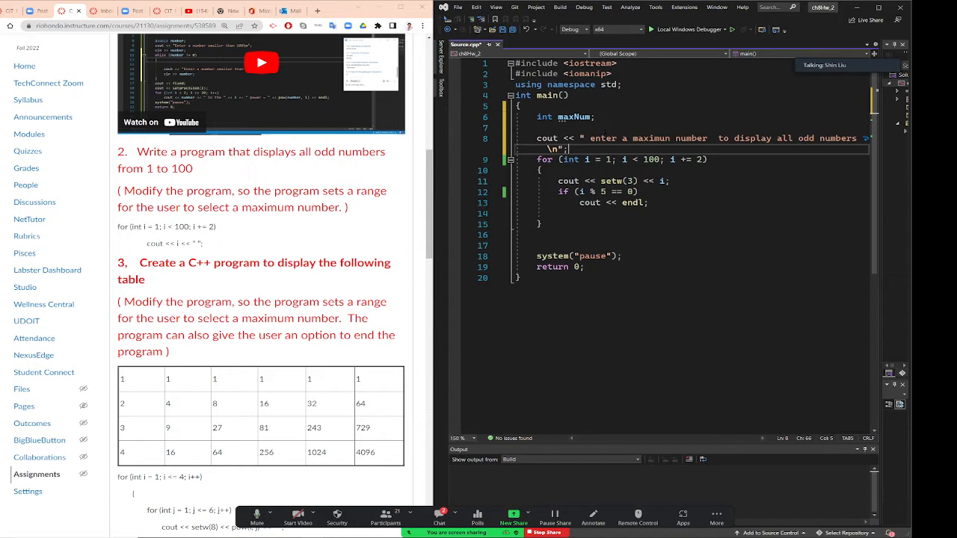
# Step: Add 'cin >> maxNum;' and change the for-loop limit from 100 to maxNum
pyautogui.write('cin')
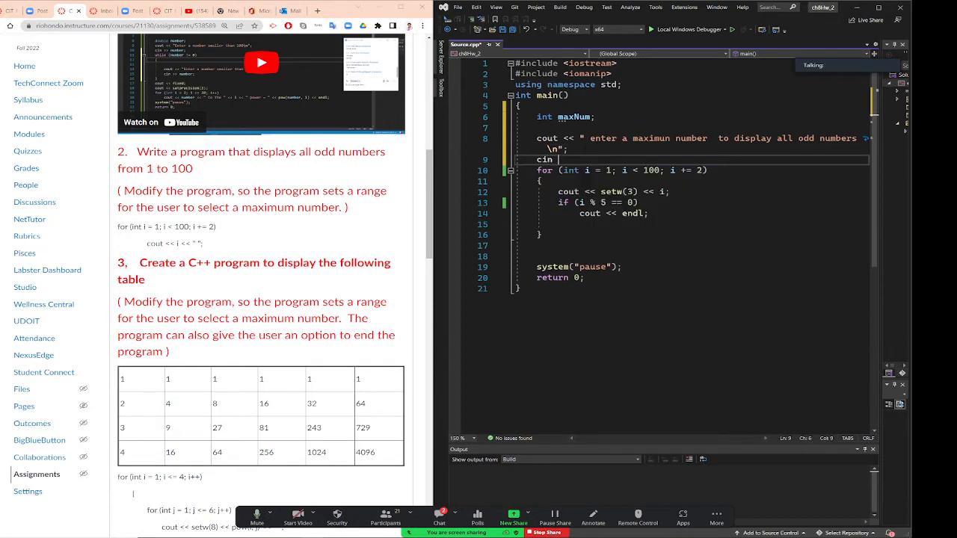
pyautogui.write('>>')
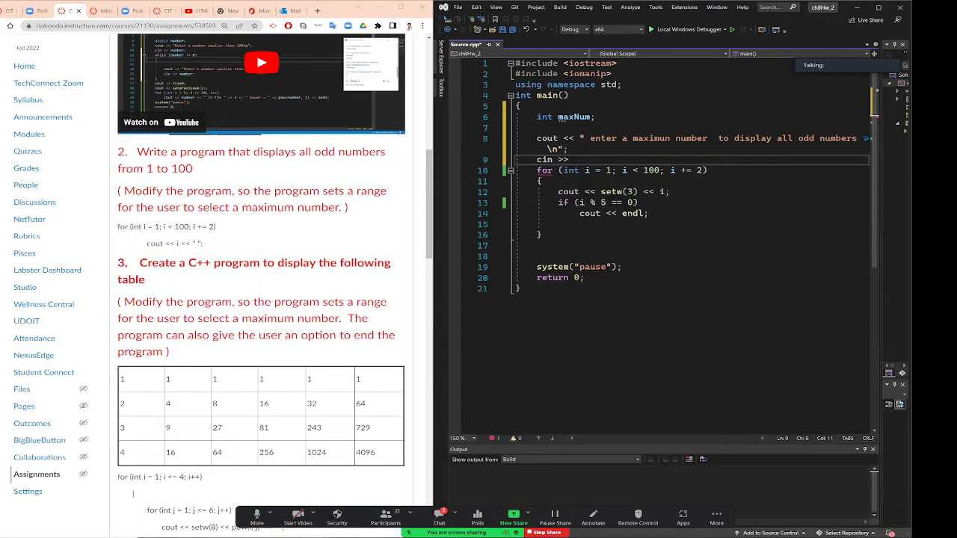
pyautogui.write('maxNum;')
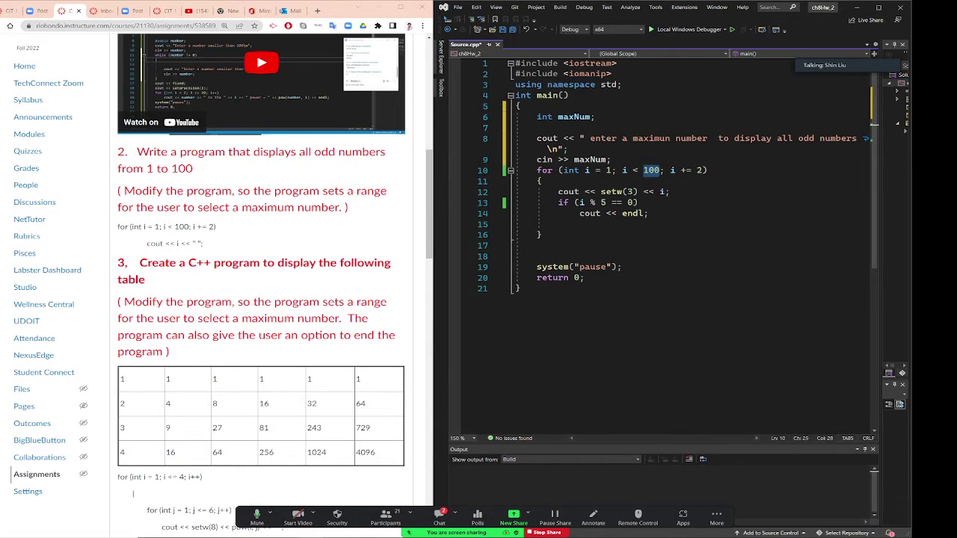
pyautogui.write('maxnu')
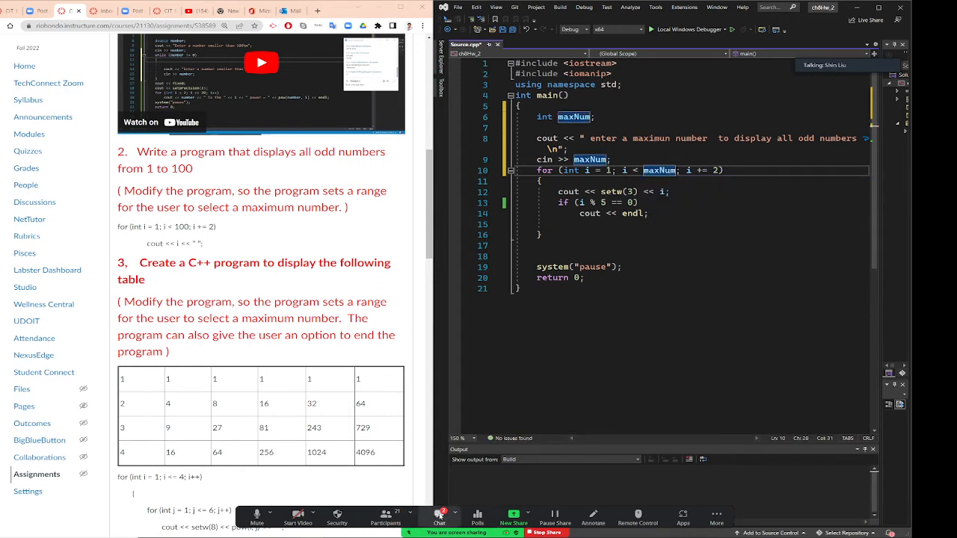
pyautogui.click(385, 516)
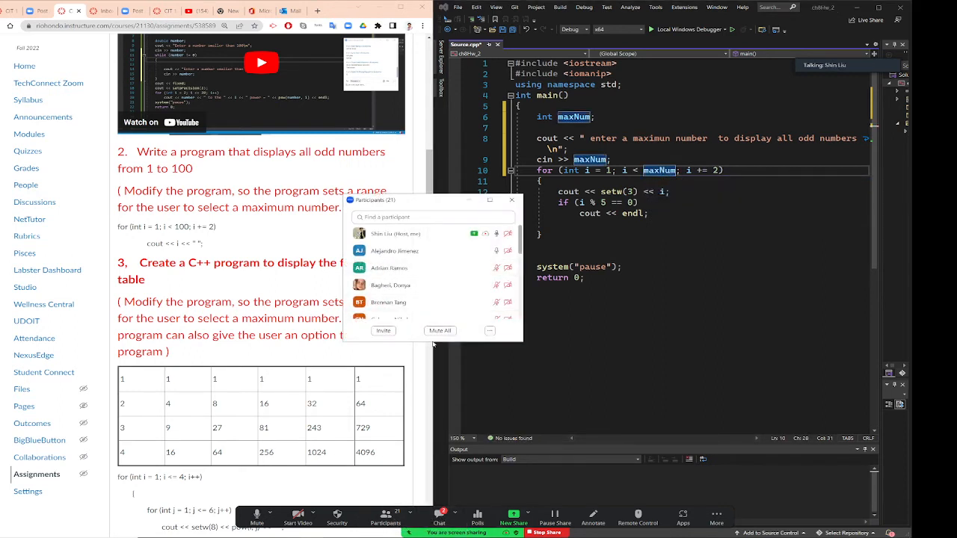
pyautogui.moveTo(403, 302)
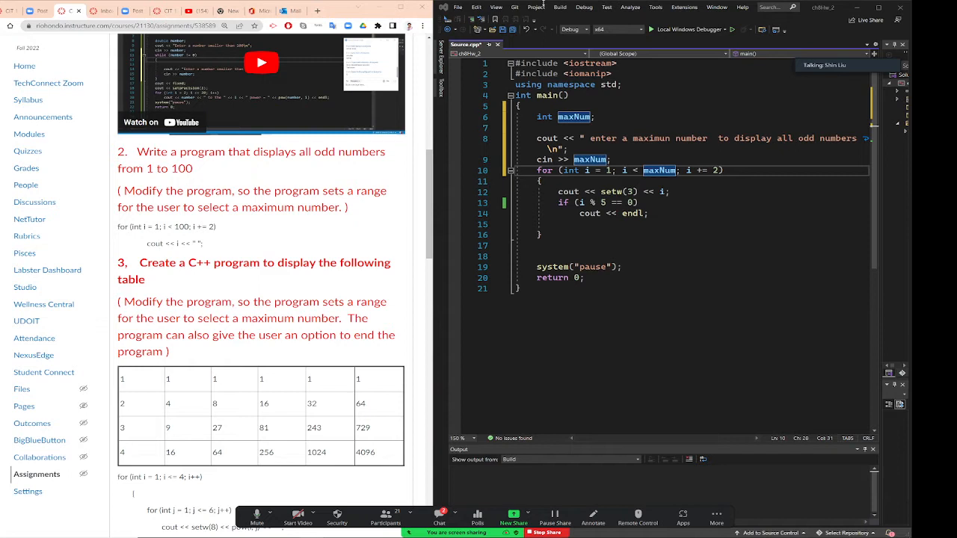
# Step: Build the solution and start it without debugging to try the maximum-number prompt
pyautogui.click(560, 6)
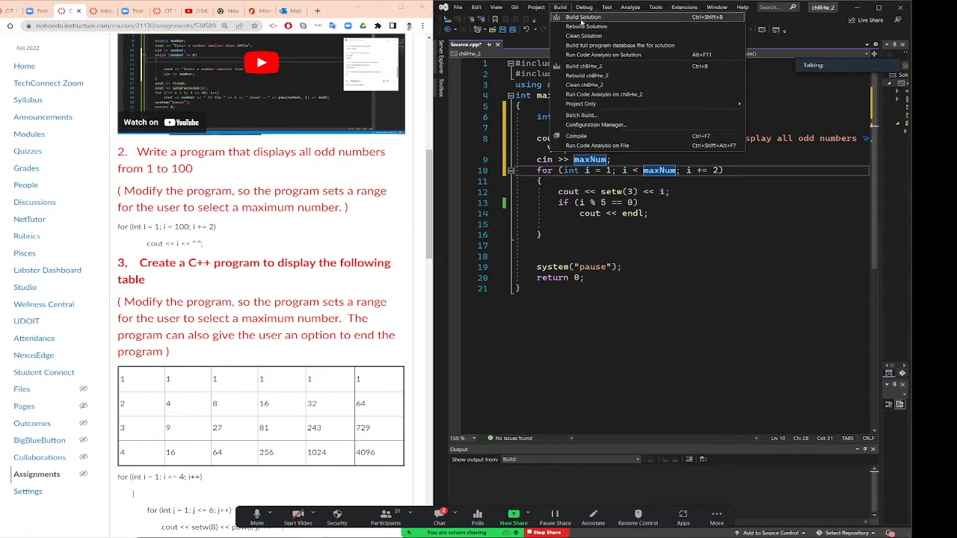
pyautogui.click(583, 17)
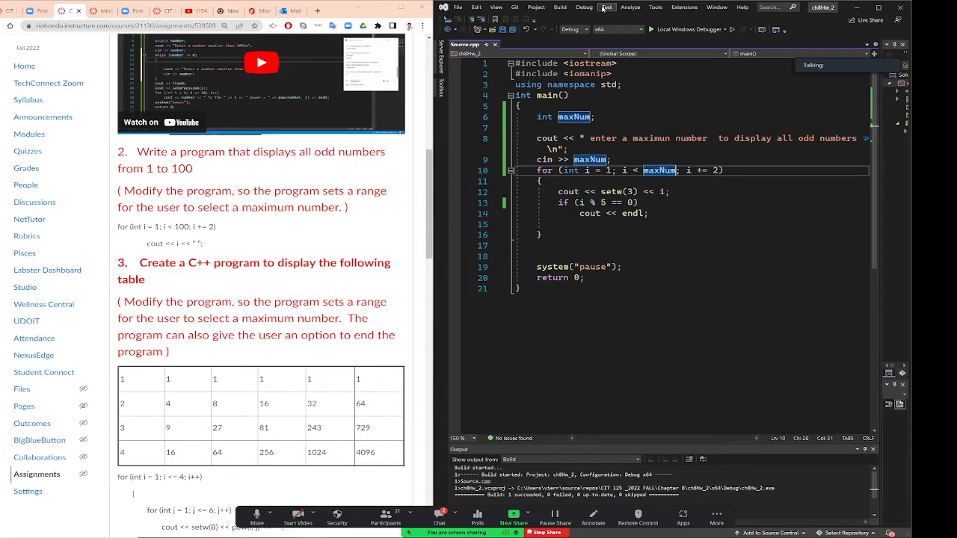
pyautogui.click(584, 7)
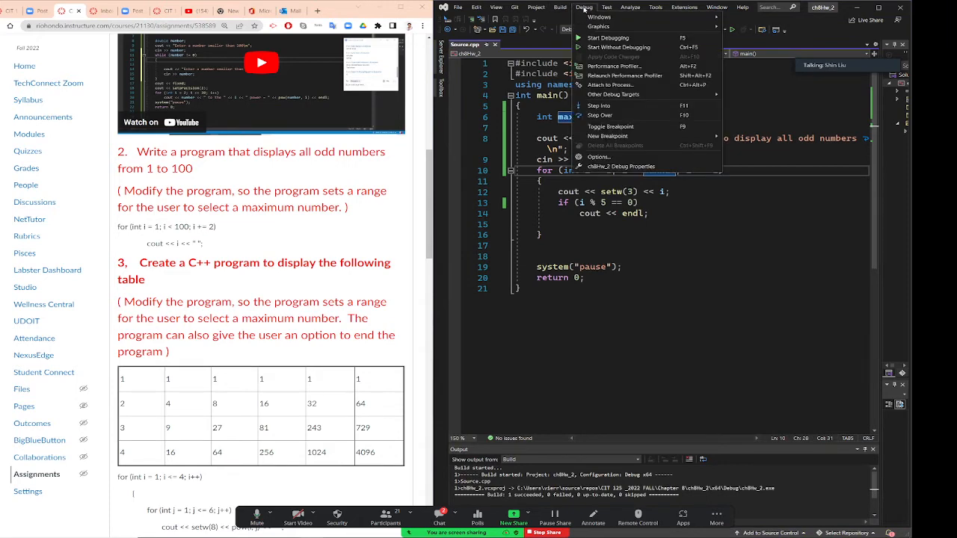
pyautogui.click(608, 37)
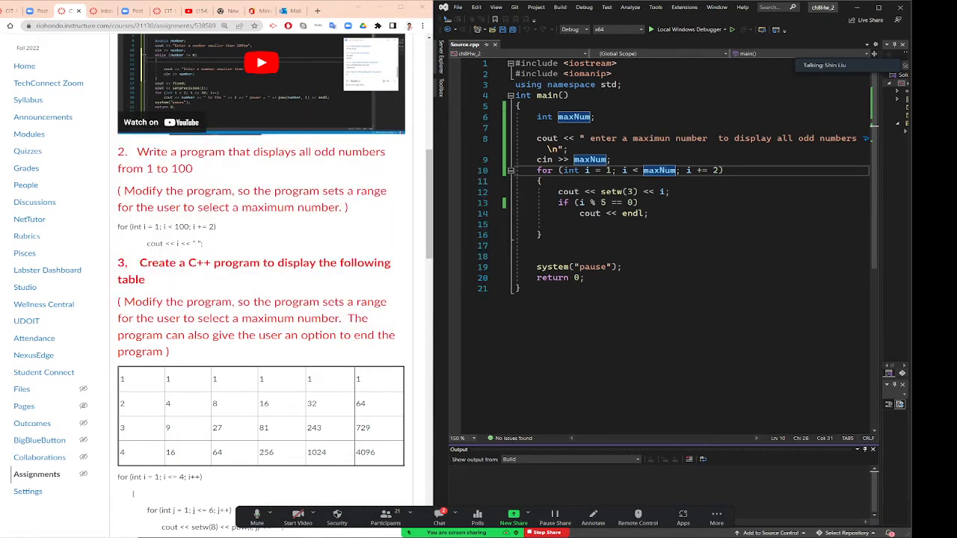
pyautogui.click(630, 191)
pyautogui.write('5')
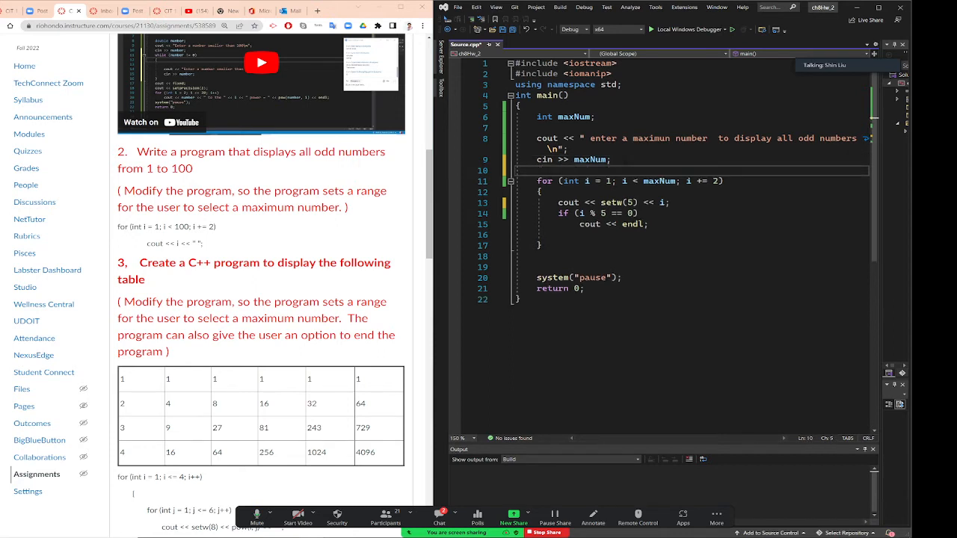
# Step: Write the header while (maxNum >= 1 && maxNum < 300) above the for loop
pyautogui.write('while')
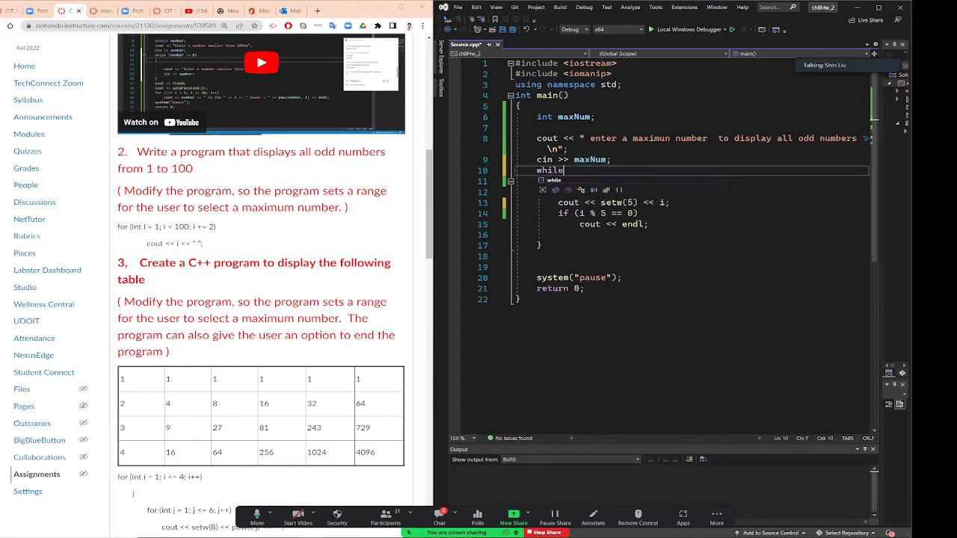
pyautogui.write('(true)')
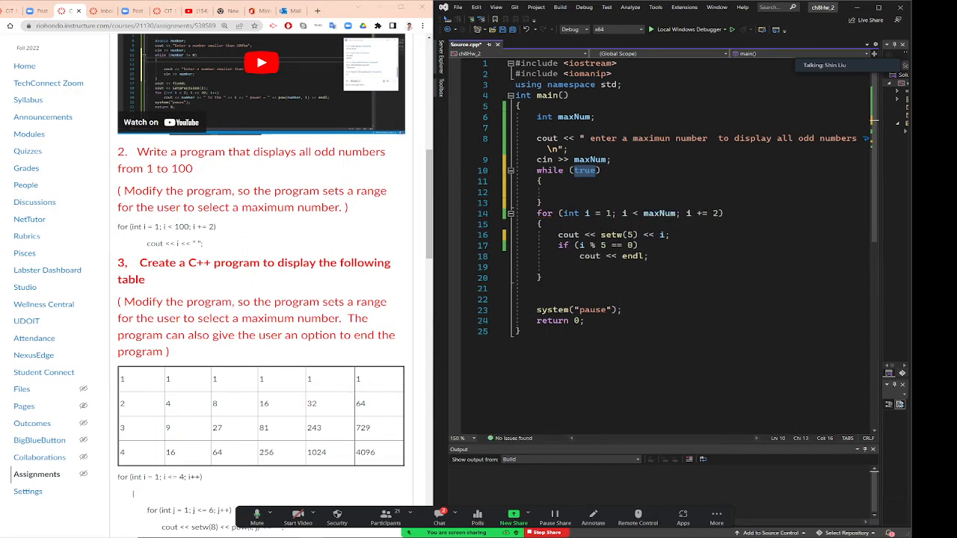
pyautogui.write('maxNum')
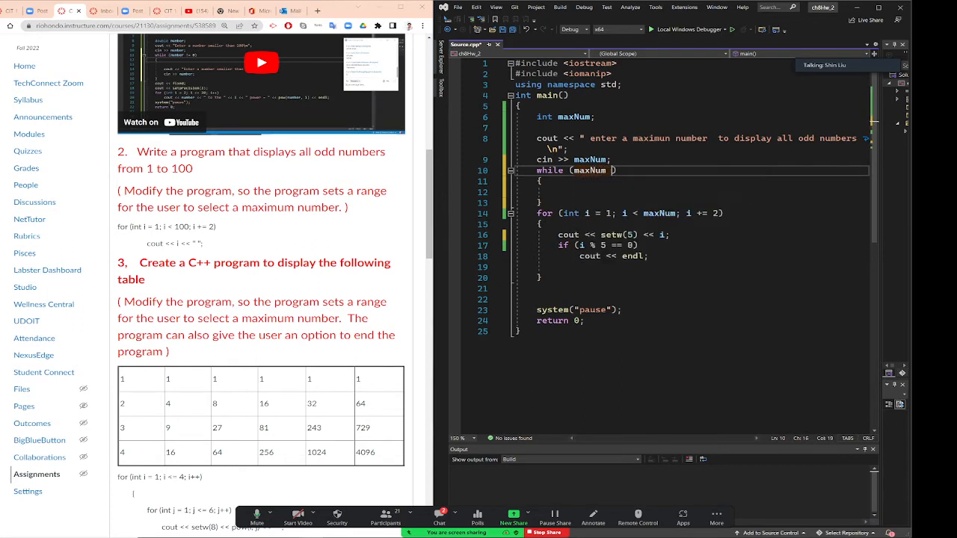
pyautogui.write('>=')
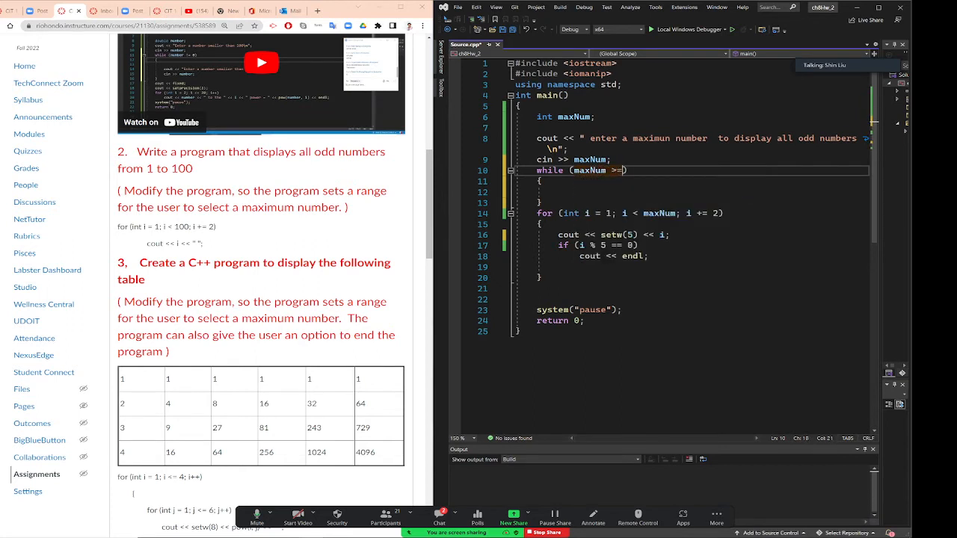
pyautogui.write('1')
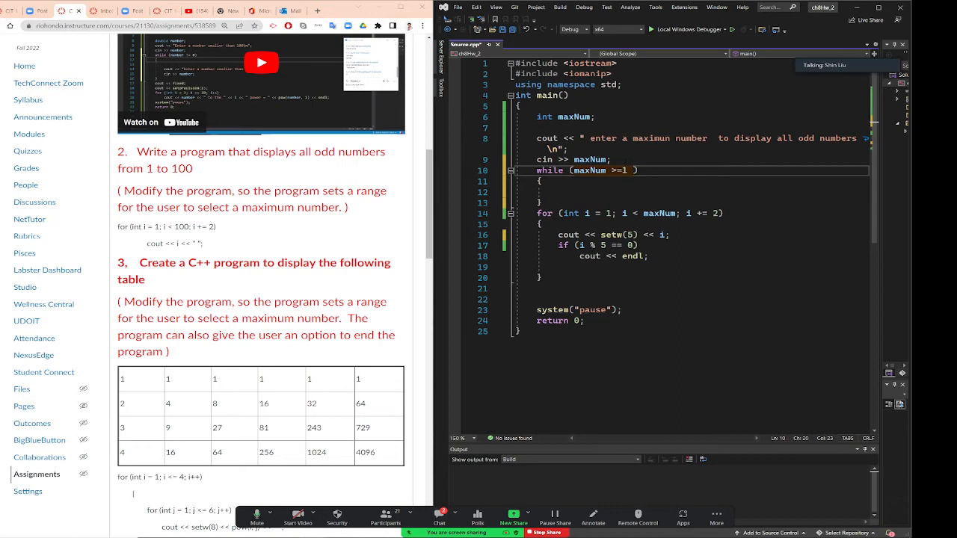
pyautogui.write('&& ma')
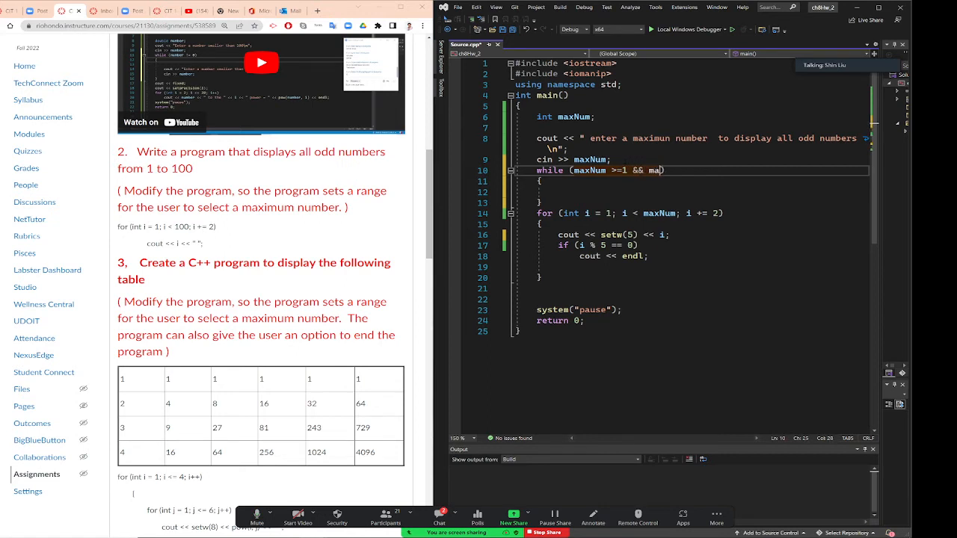
pyautogui.write('xNum <')
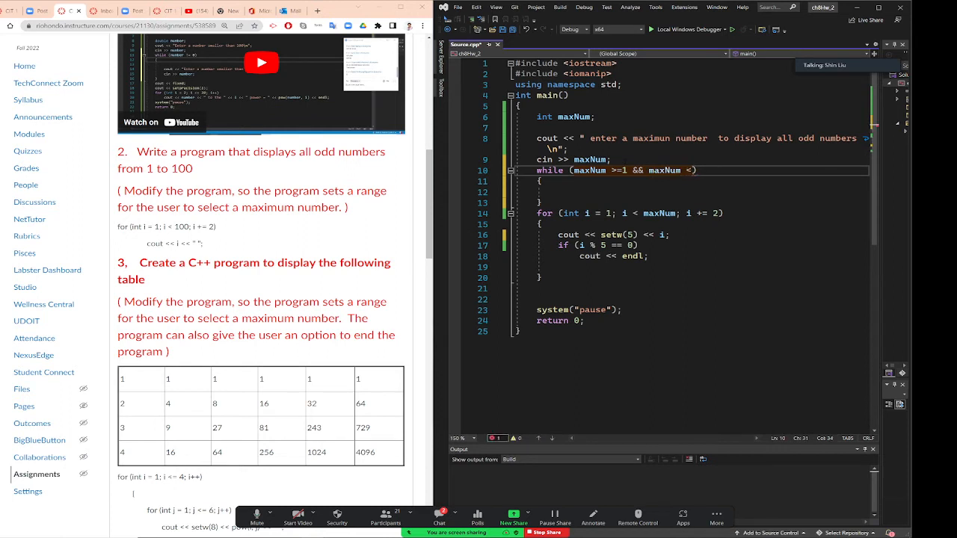
pyautogui.write('3')
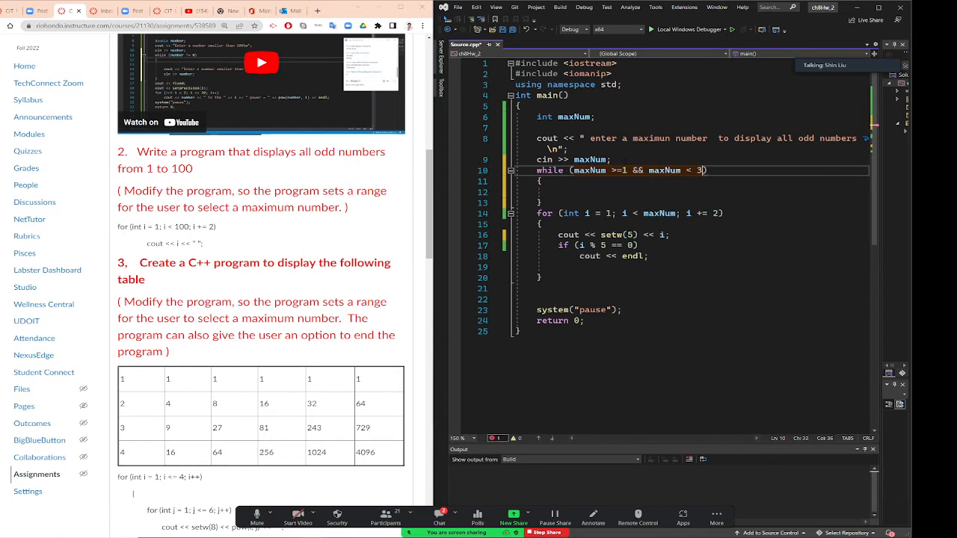
pyautogui.write('00')
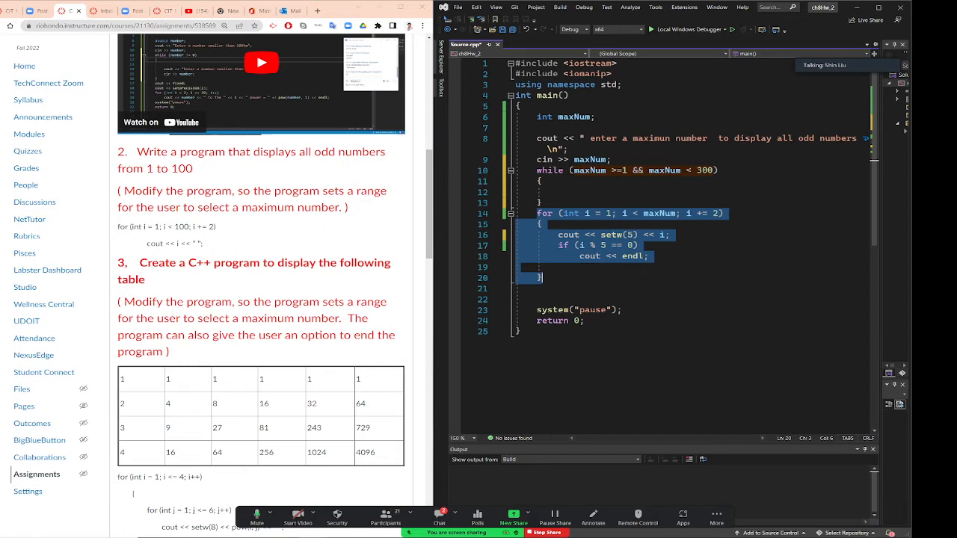
# Step: Cut the for loop and place 'for (int i = 1; i < maxNum; i += 2)' inside the while body
pyautogui.press('Delete')
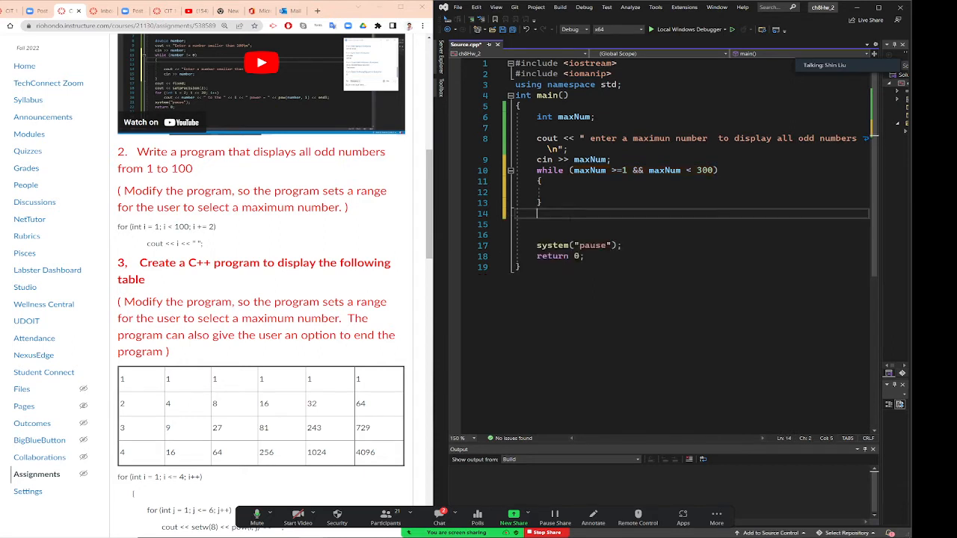
pyautogui.click(540, 181)
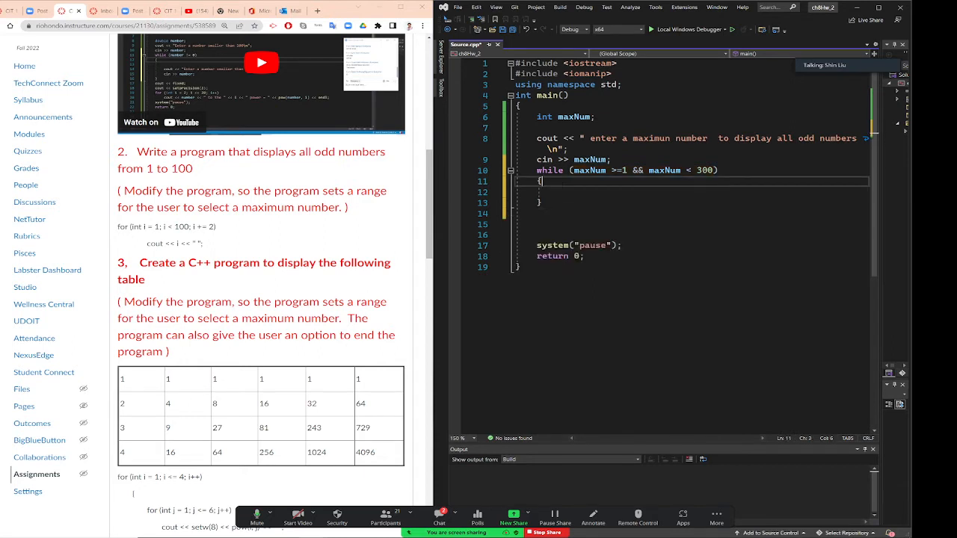
pyautogui.write('for (int i = 1; i < maxNum; i += 2)')
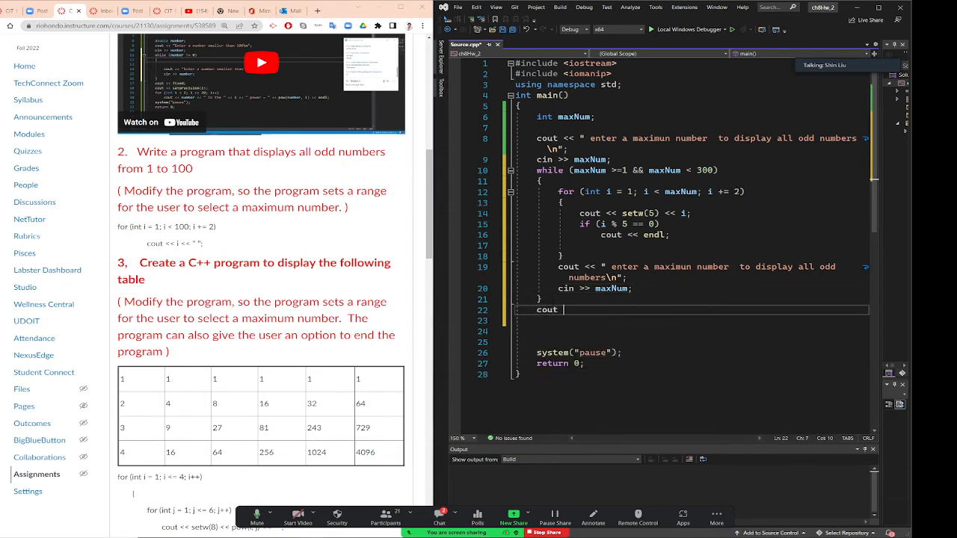
# Step: Raise the while lower bound to 100 and print "the maxNum is between 100 to 300\n"
pyautogui.write('<<')
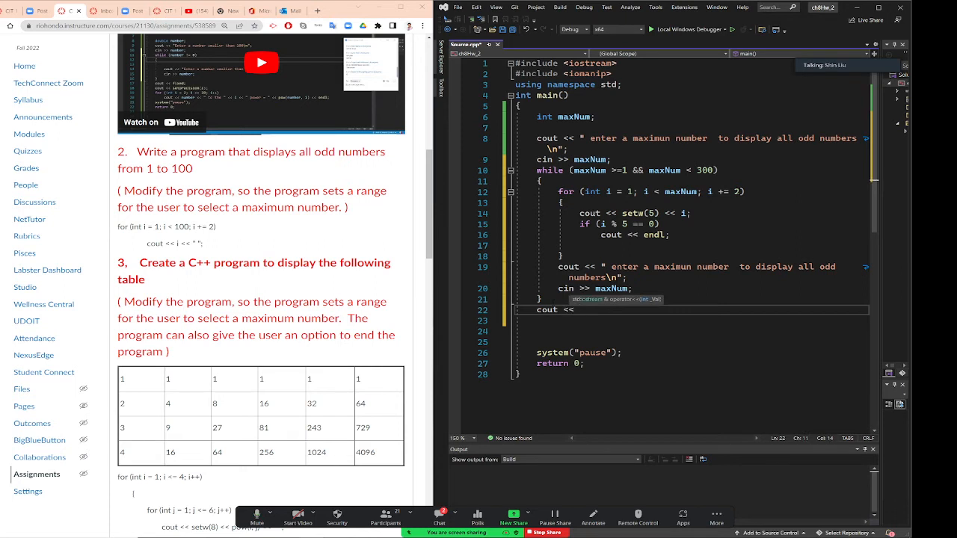
pyautogui.write('the')
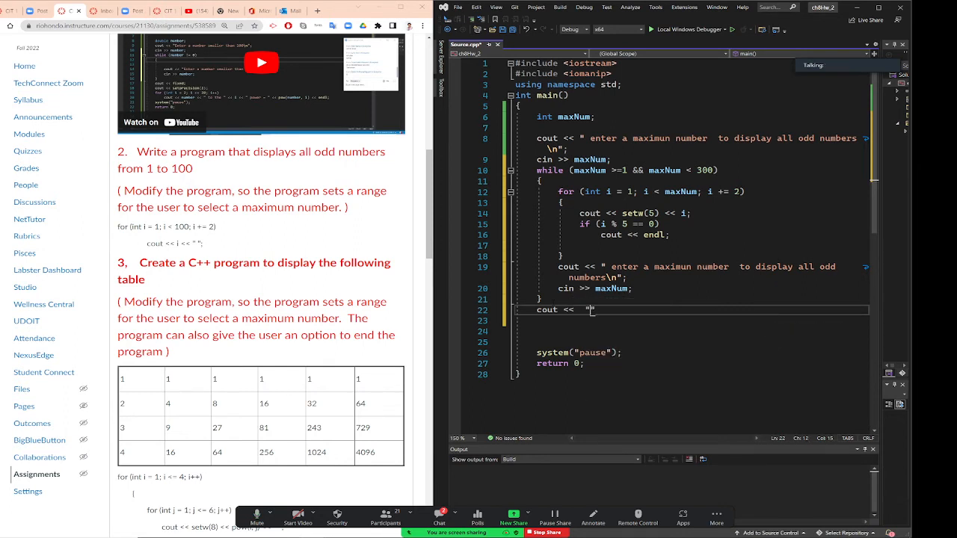
pyautogui.write('the ma')
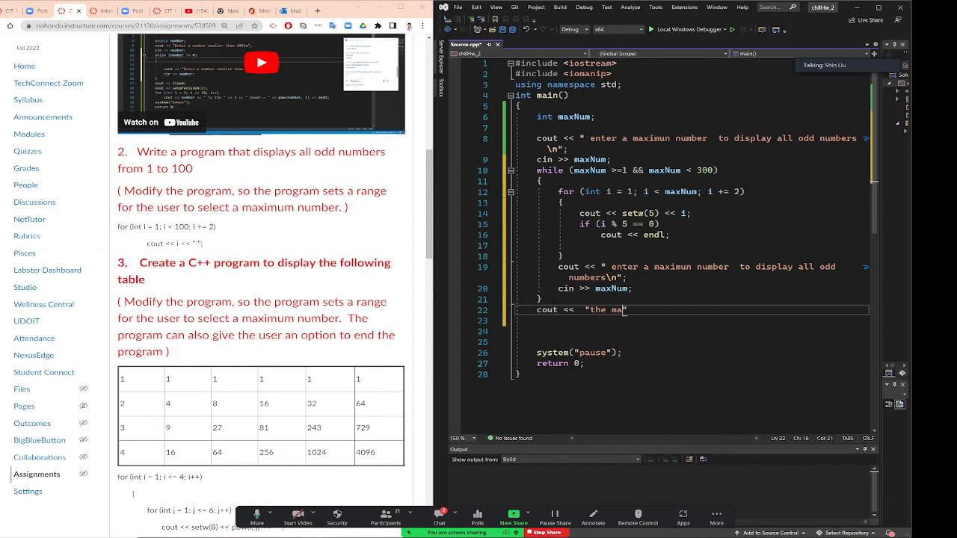
pyautogui.write('xNum')
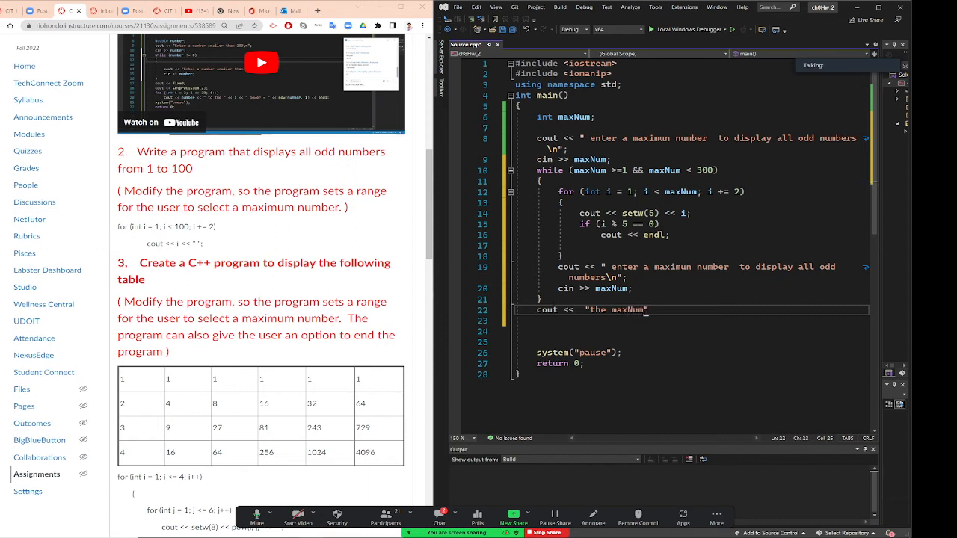
pyautogui.write('is b')
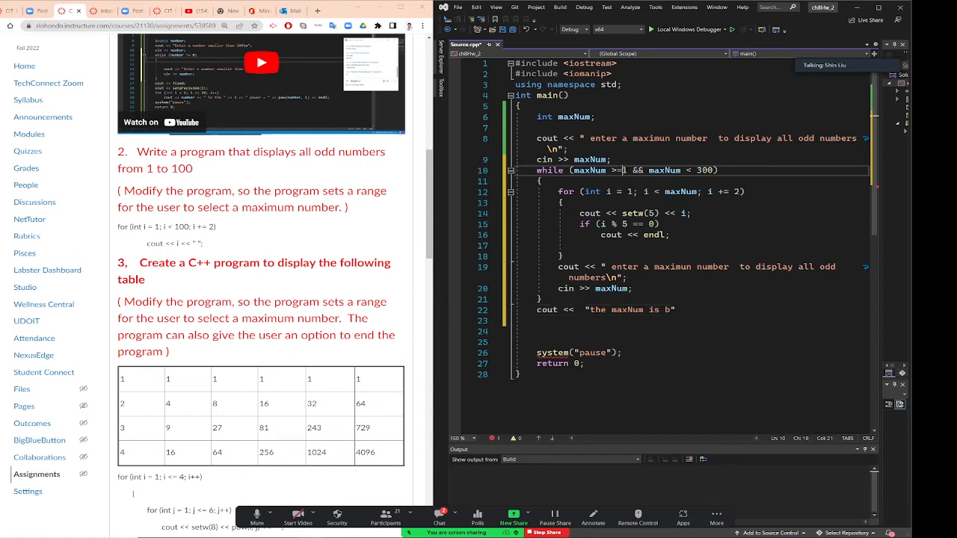
pyautogui.write('0')
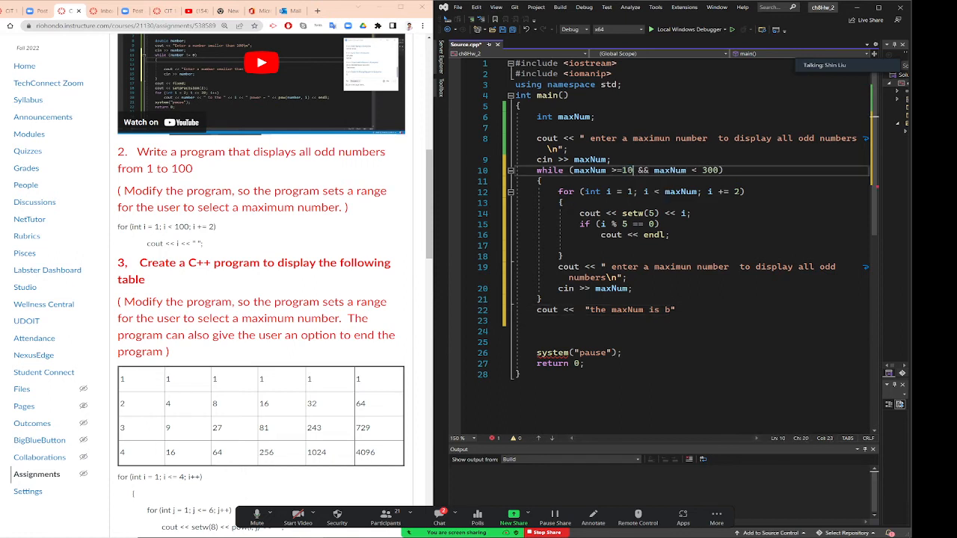
pyautogui.write('0')
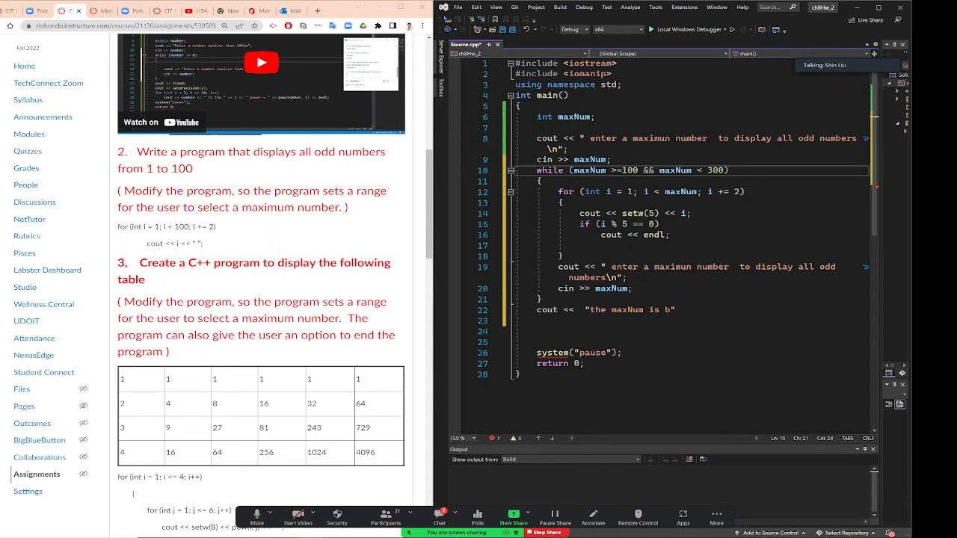
pyautogui.write('etwe')
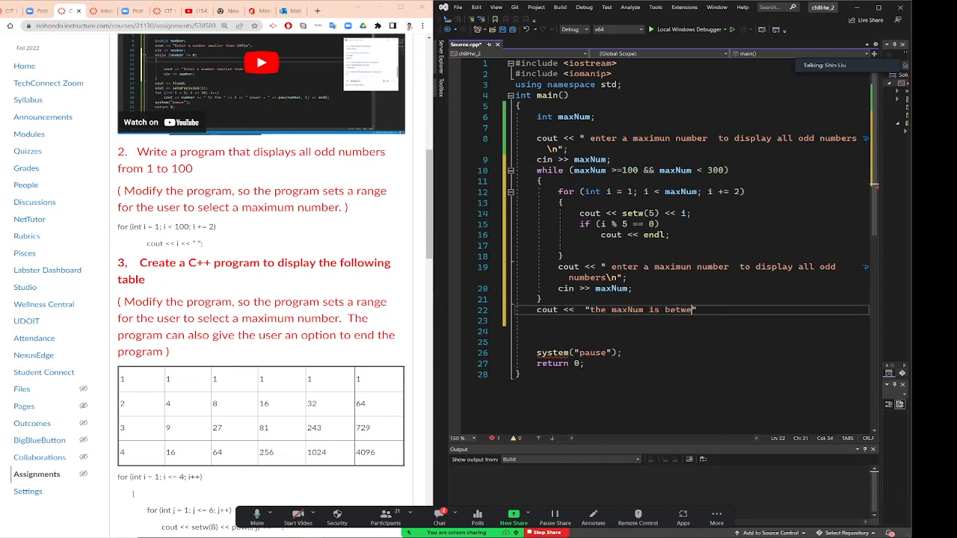
pyautogui.write('en 100')
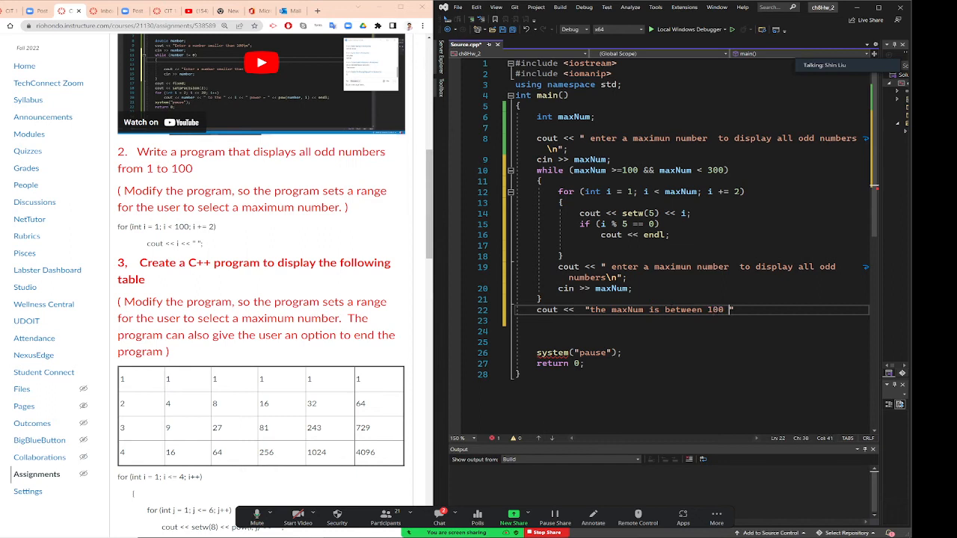
pyautogui.write('to 30')
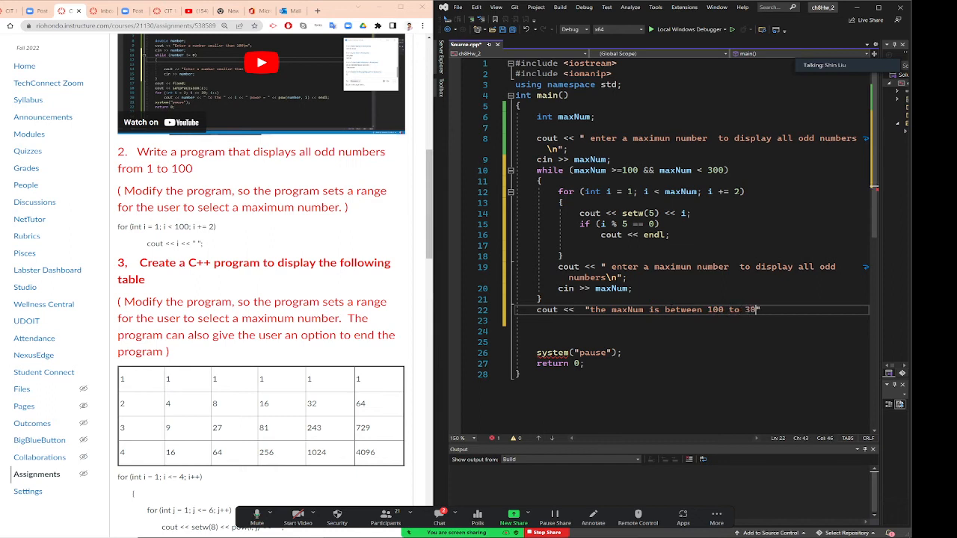
pyautogui.write('\\n')
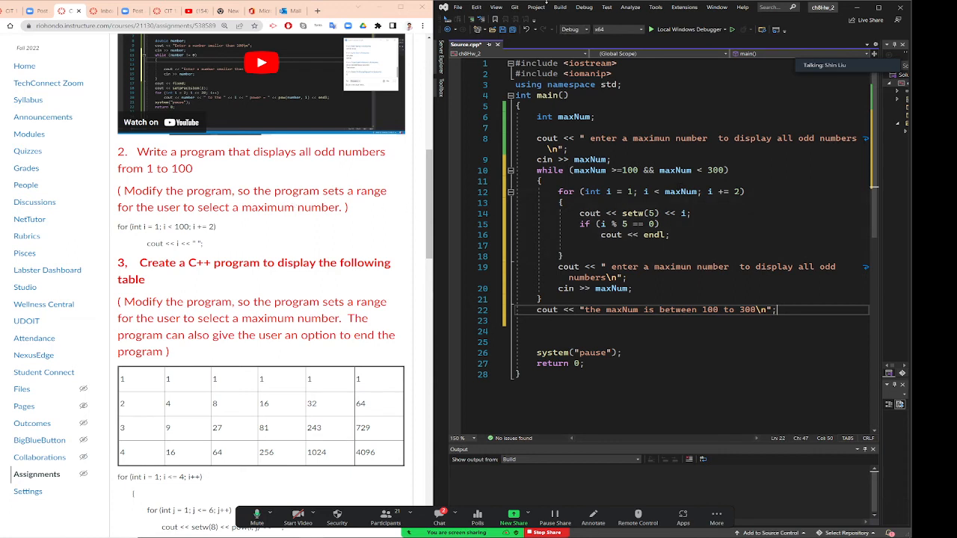
# Step: Build the range-checked program, launch it with debugging, and close its console
pyautogui.click(559, 7)
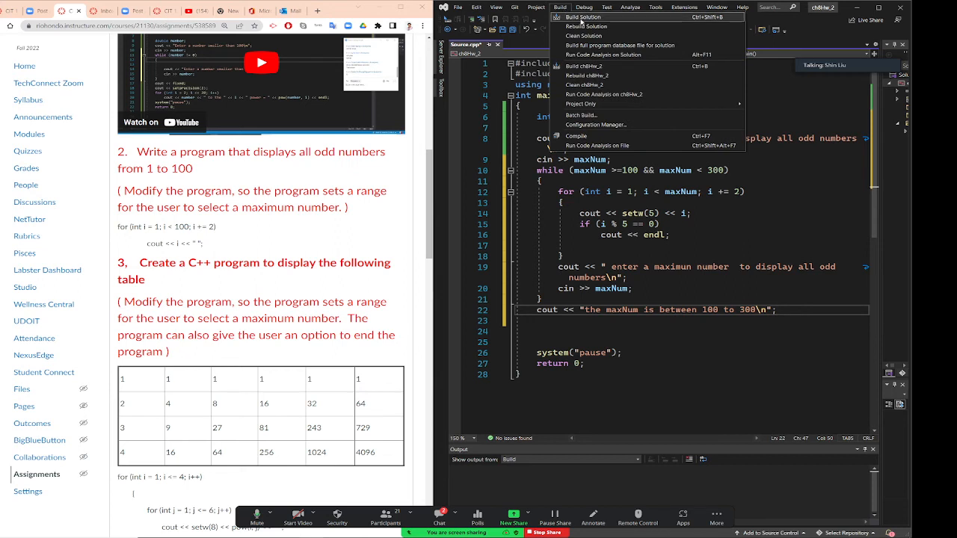
pyautogui.click(583, 18)
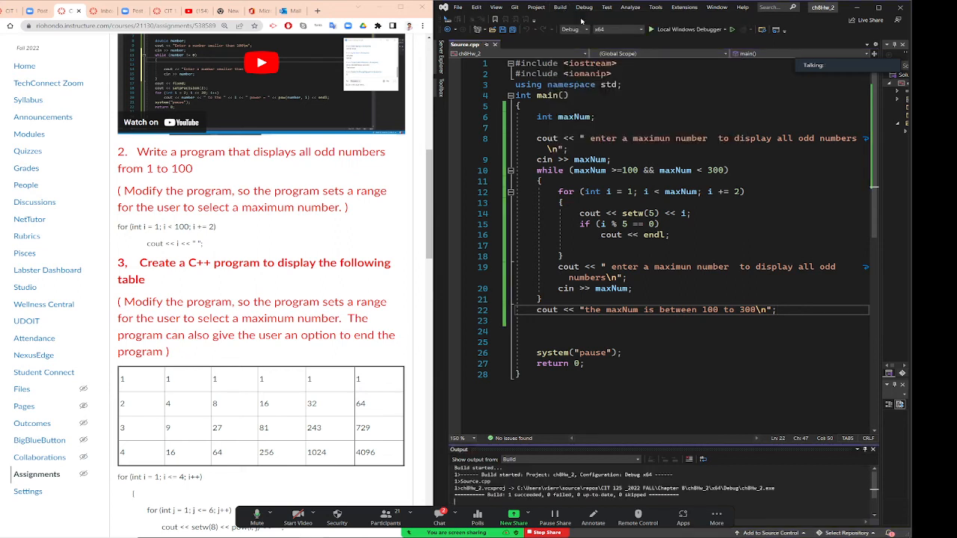
pyautogui.click(584, 7)
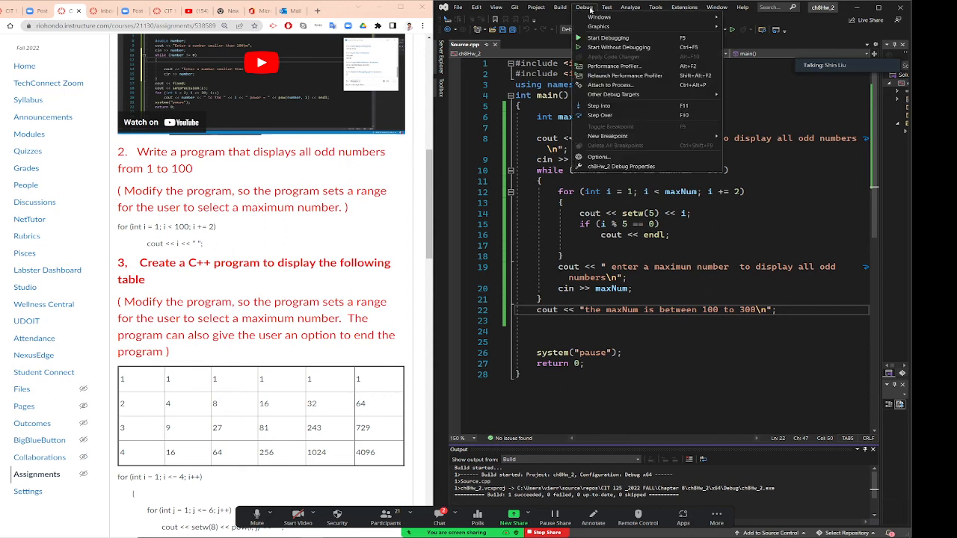
pyautogui.click(608, 38)
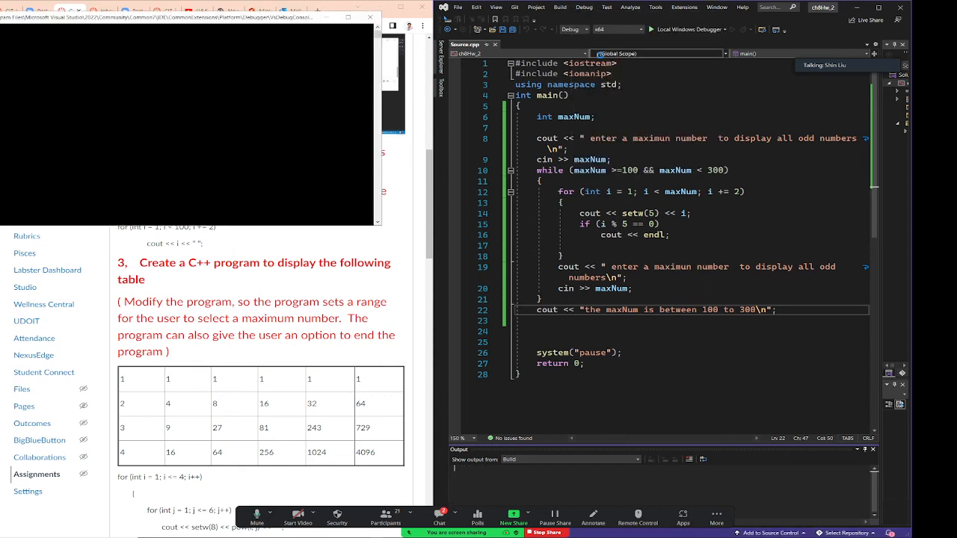
pyautogui.click(651, 29)
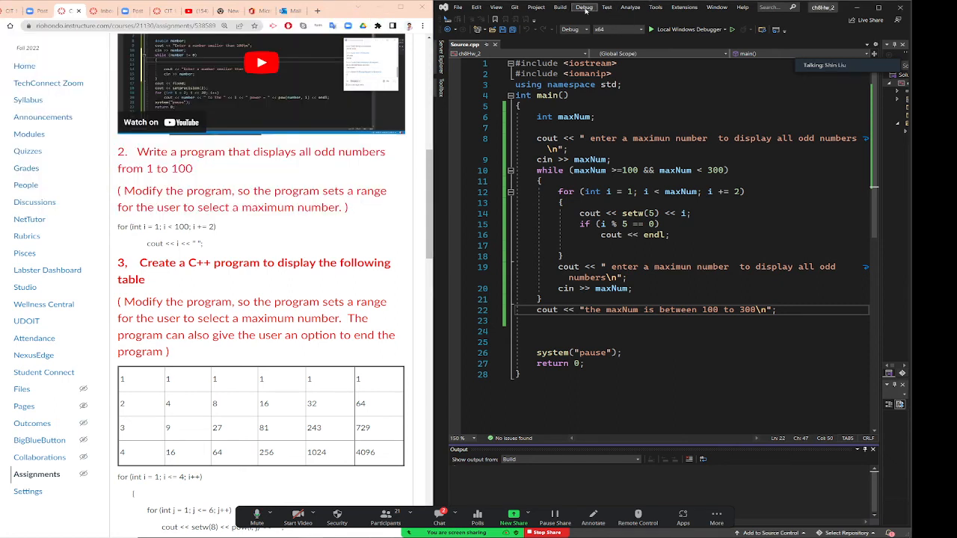
# Step: Relaunch the range-checked odd-numbers program with Debug > Start Debugging
pyautogui.click(584, 7)
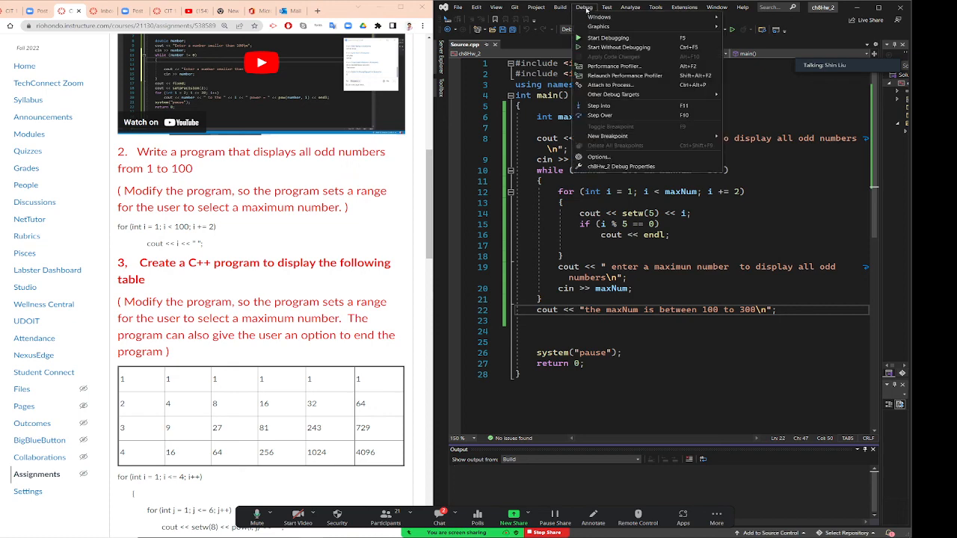
pyautogui.click(609, 38)
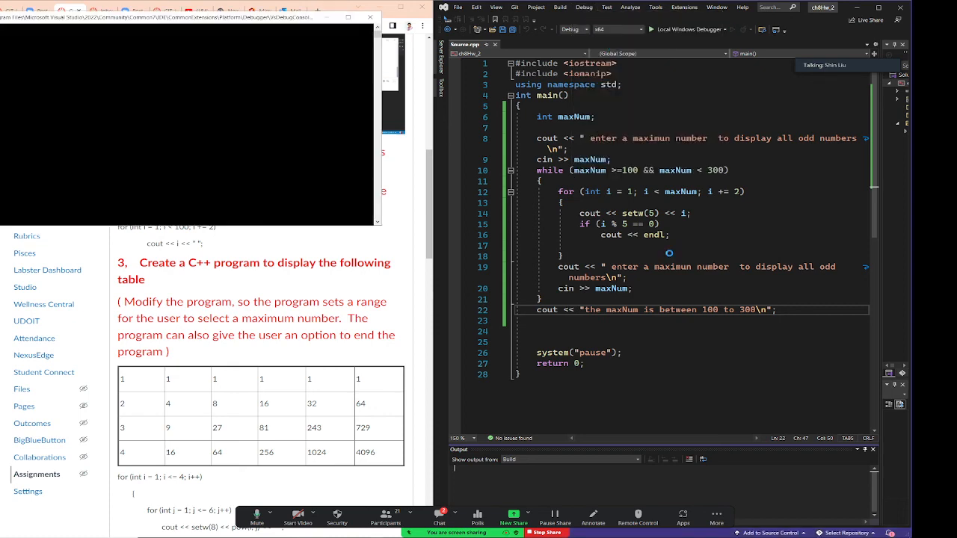